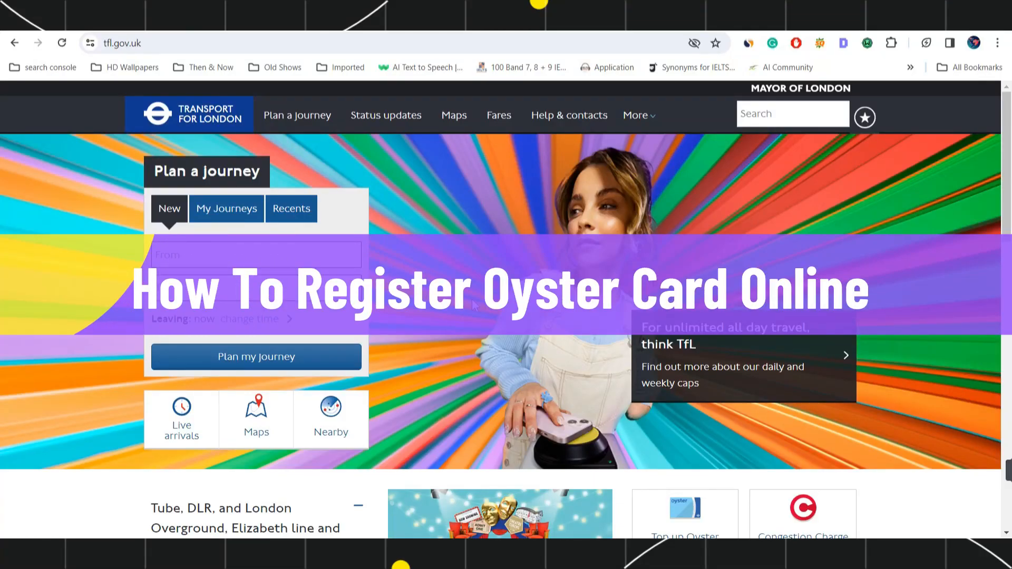
- Go to More > Quick links > 'Contactless and Oyster account' from the top navigation
scroll(down, 3)
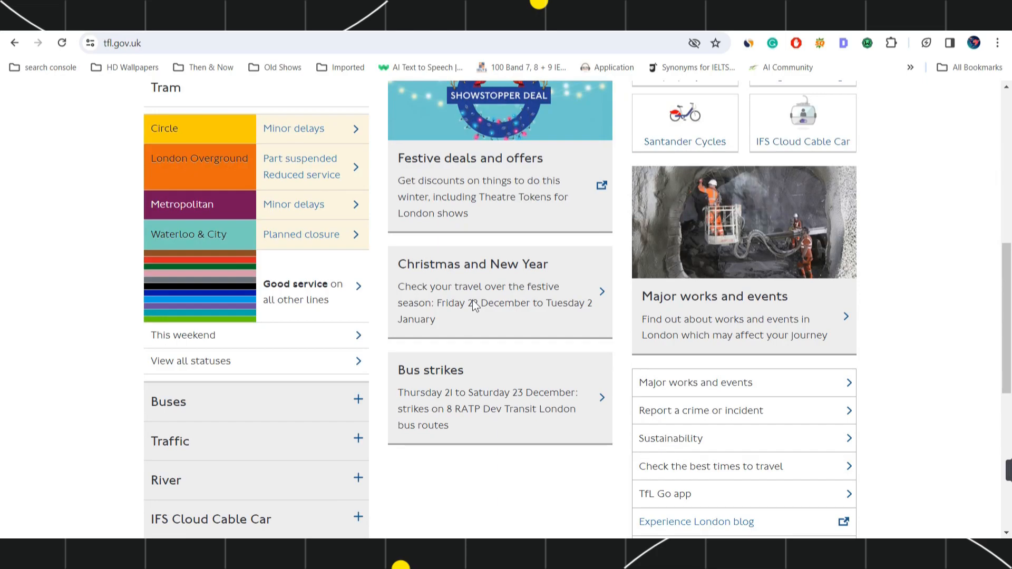
scroll(down, 3)
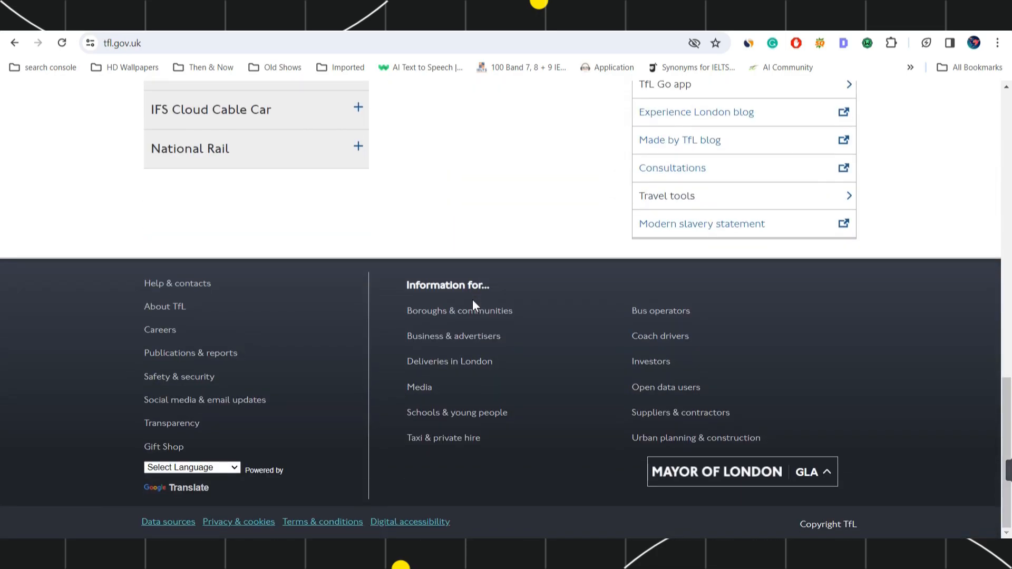
scroll(up, 3)
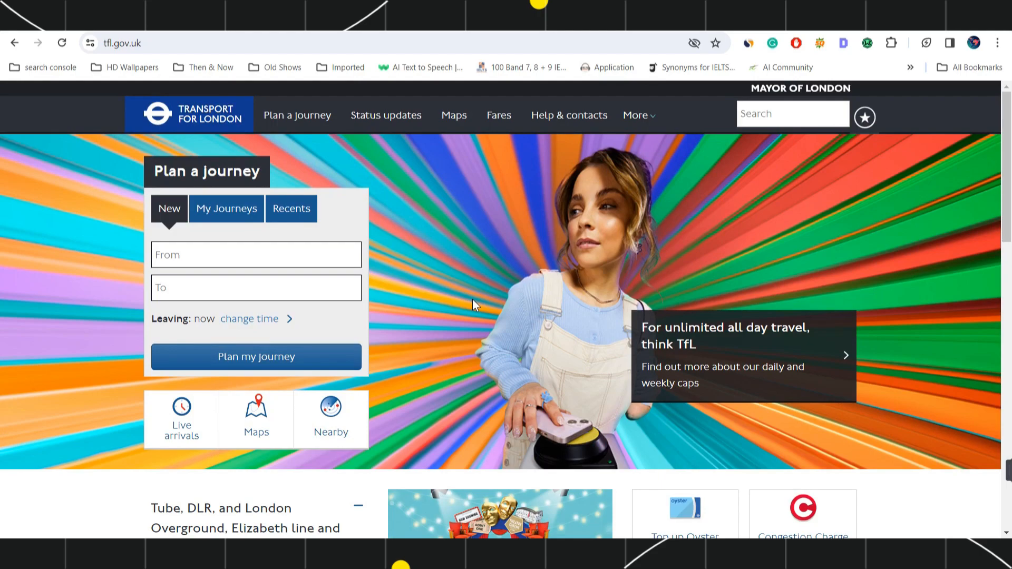
click(149, 42)
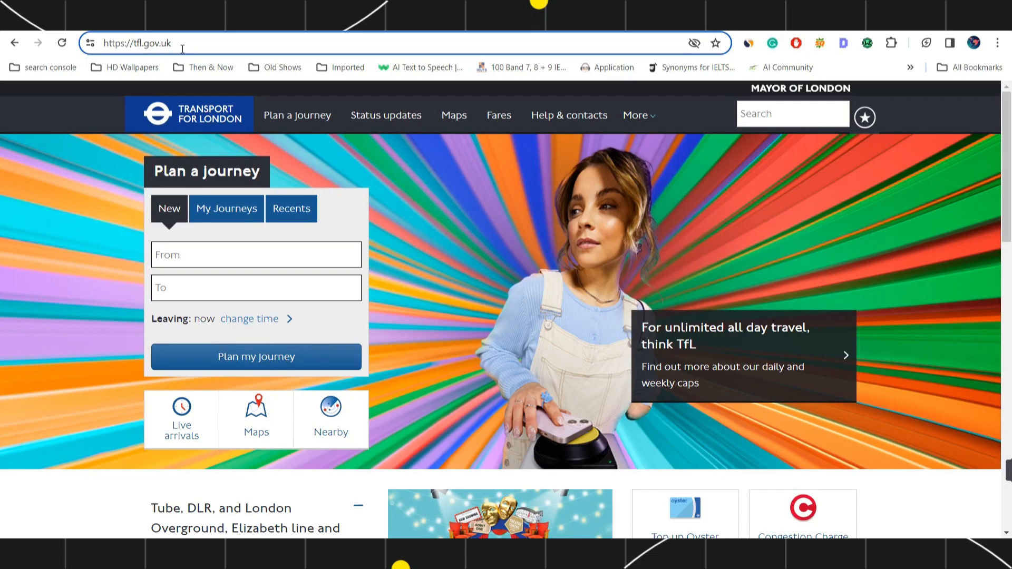
mouse_move(509, 235)
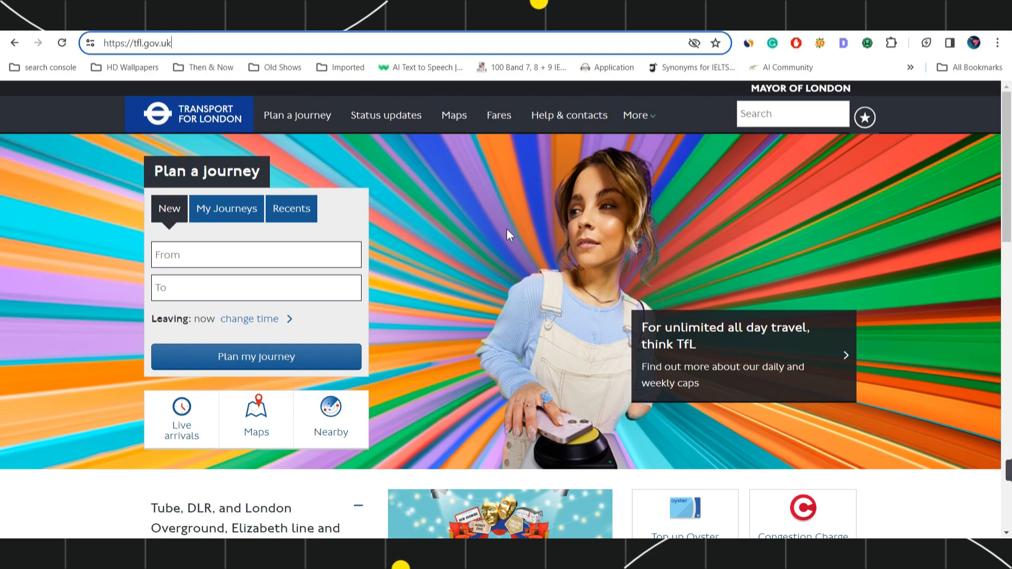
mouse_move(600, 278)
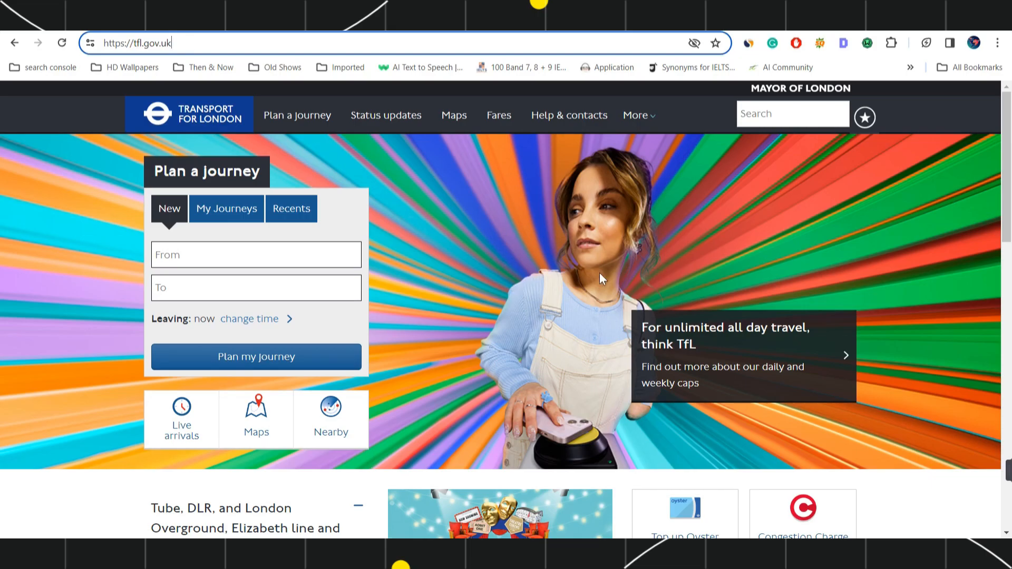
scroll(down, 3)
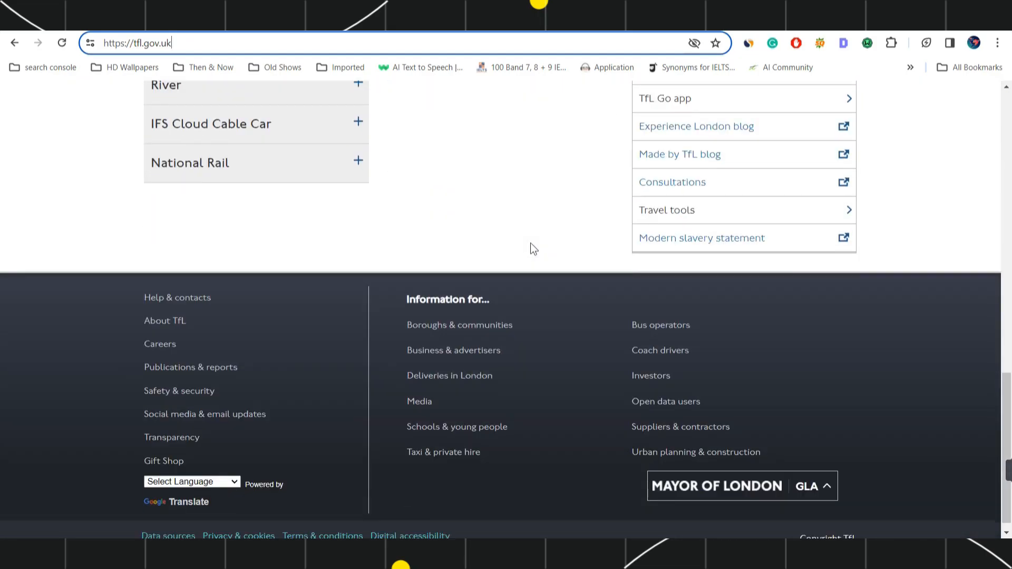
scroll(up, 3)
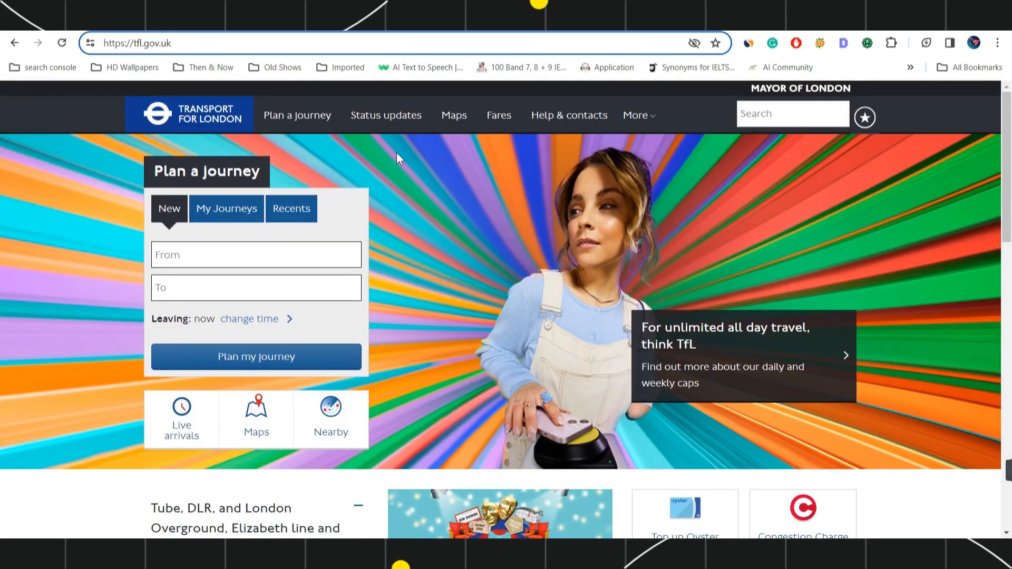
mouse_move(635, 115)
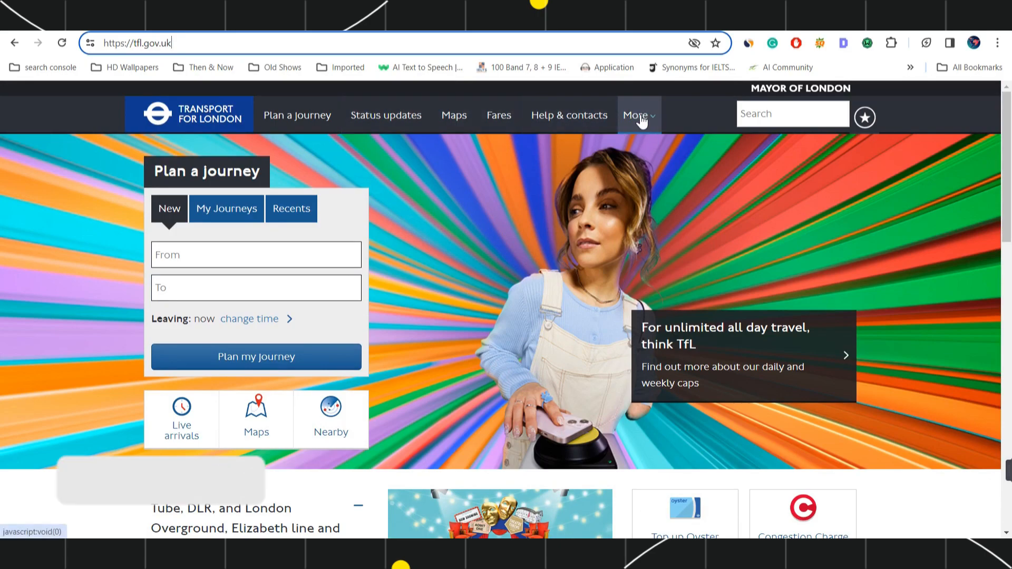
click(634, 114)
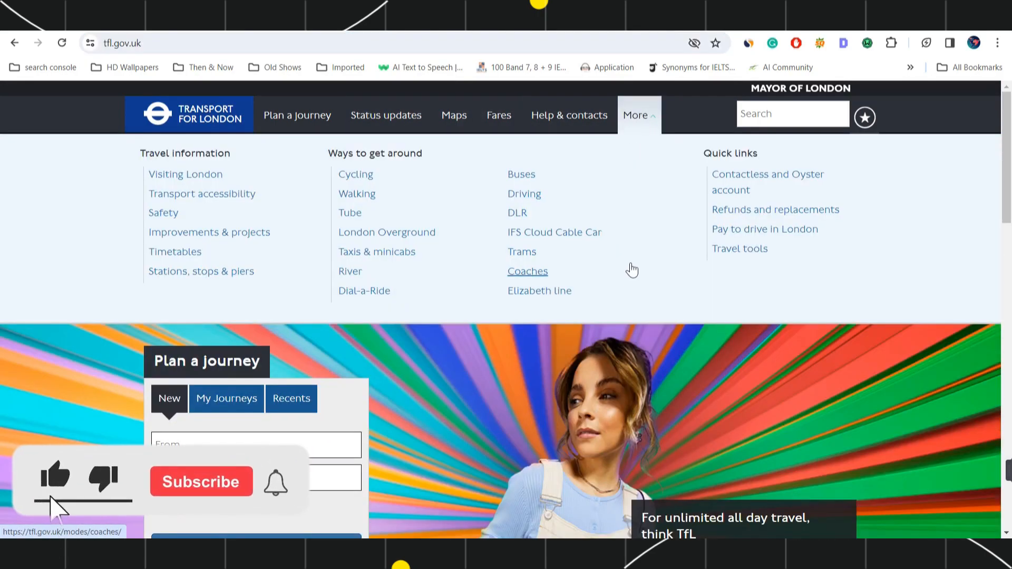
click(201, 481)
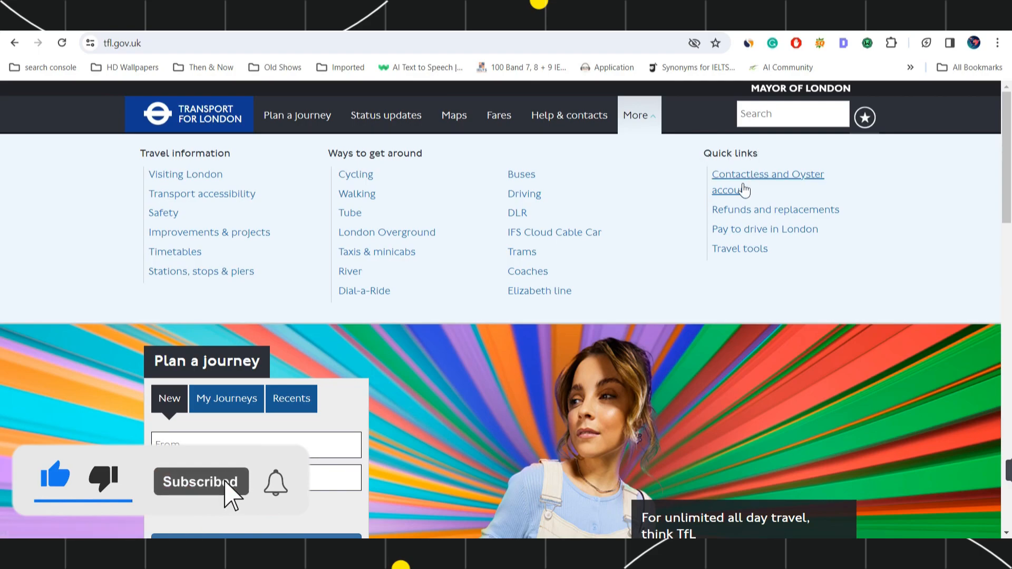
mouse_move(800, 179)
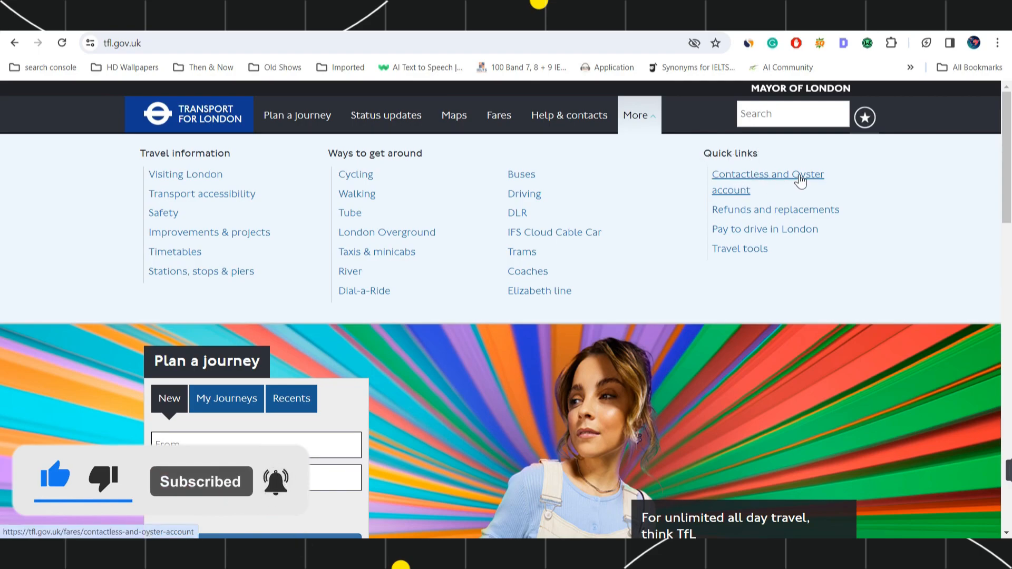
click(767, 174)
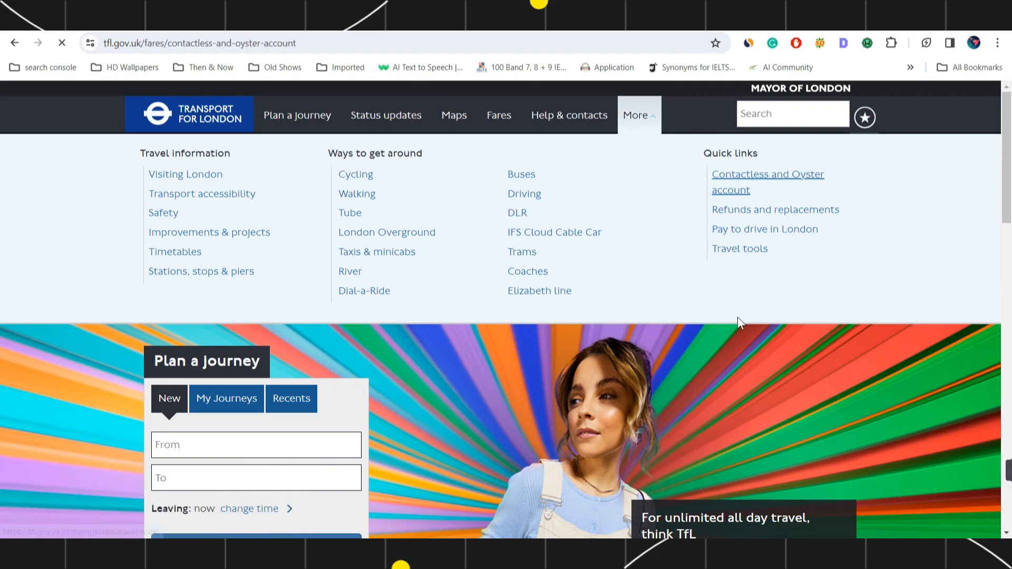
- Scroll to Create an account and follow 'Create a contactless and Oyster account'
click(766, 181)
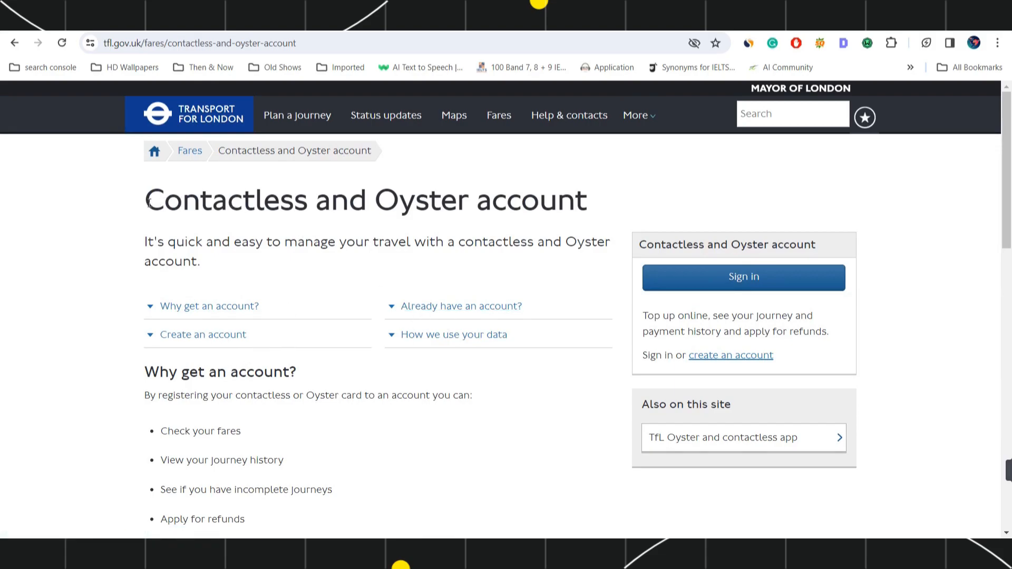
triple_click(322, 201)
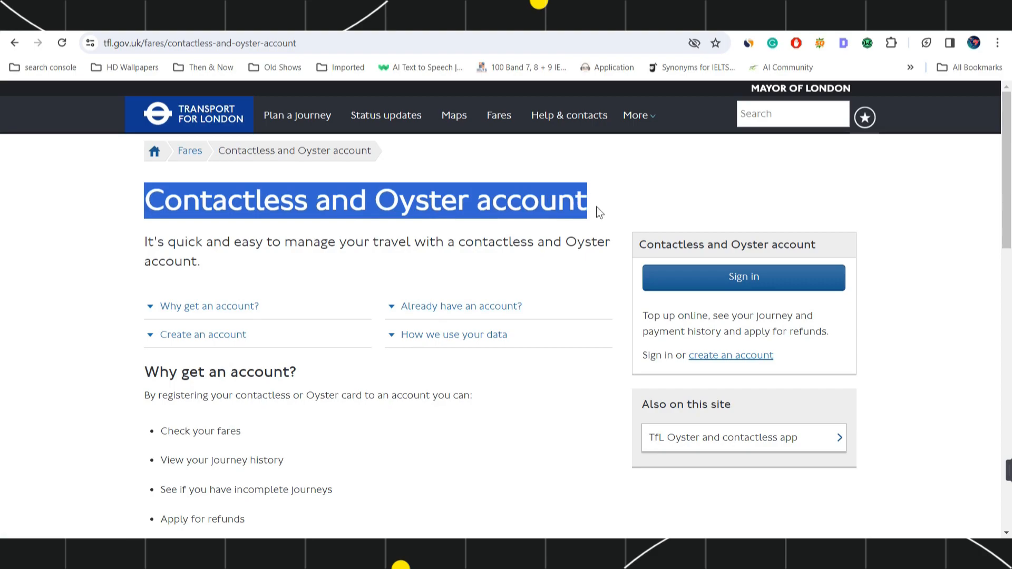
mouse_move(113, 362)
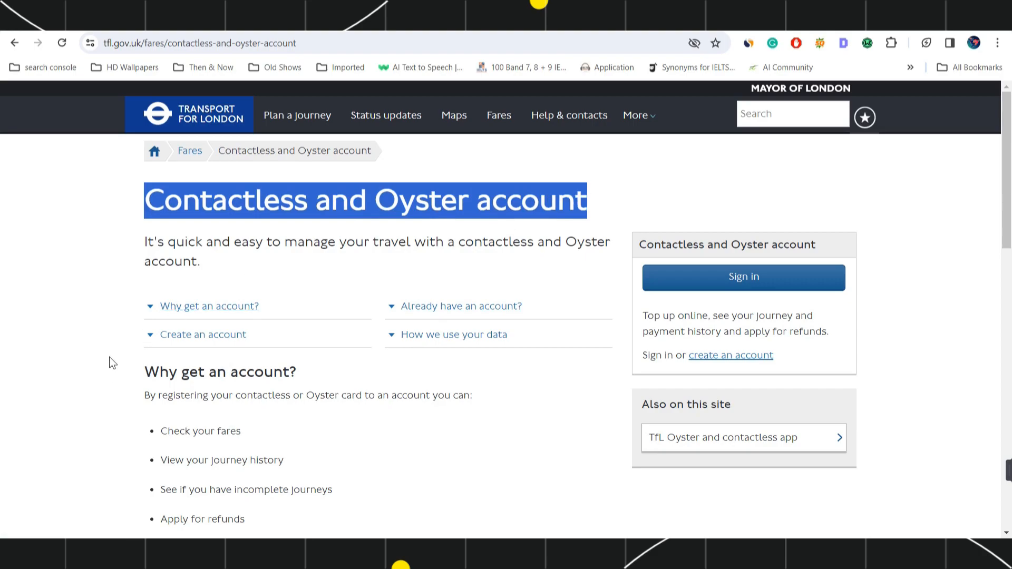
scroll(down, 3)
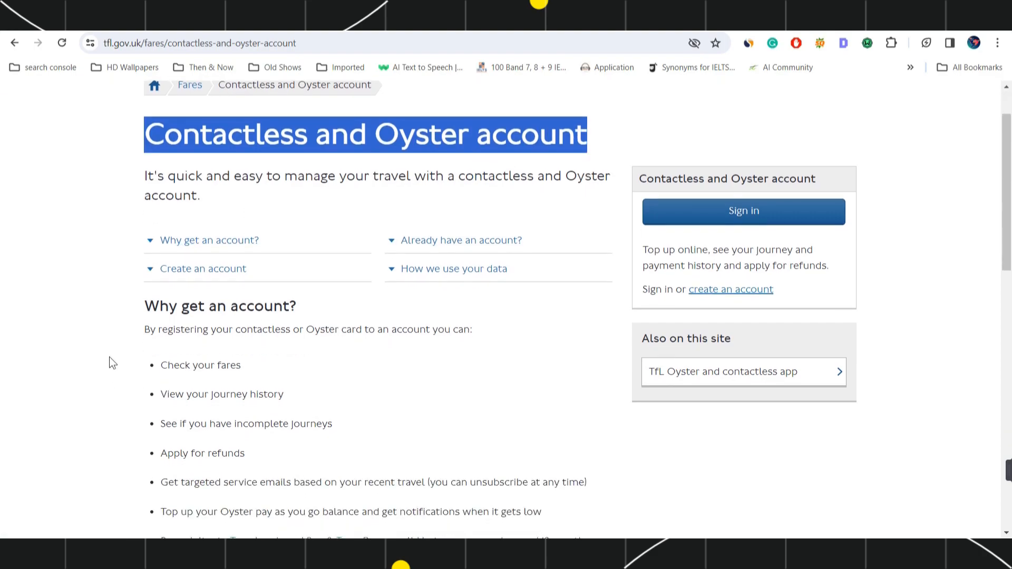
mouse_move(509, 327)
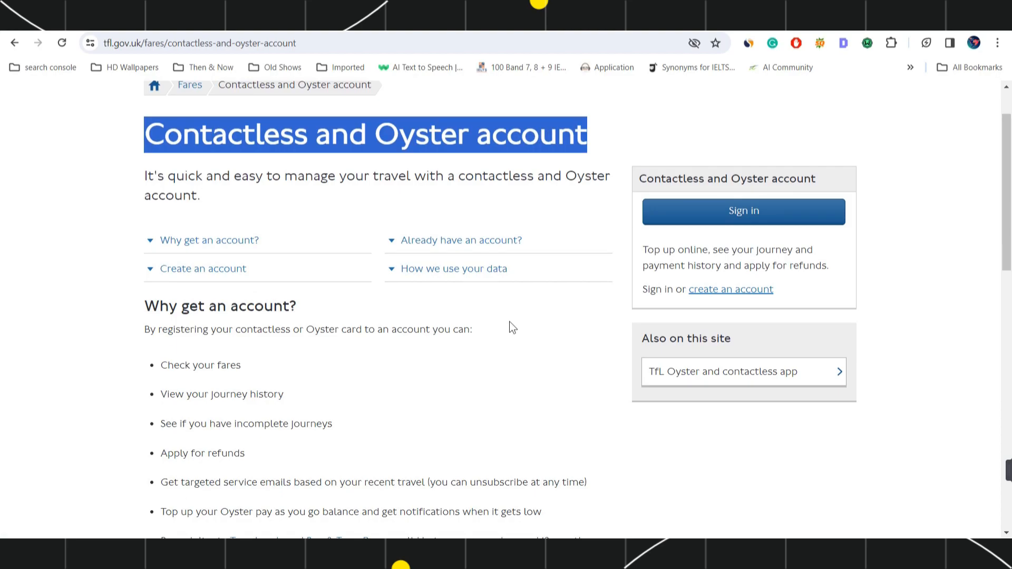
mouse_move(450, 362)
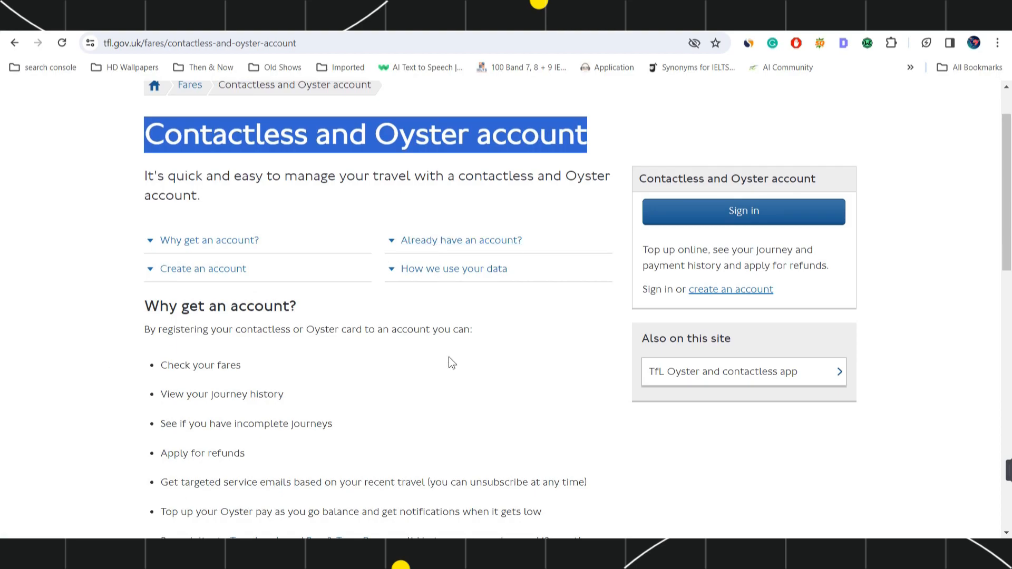
scroll(down, 3)
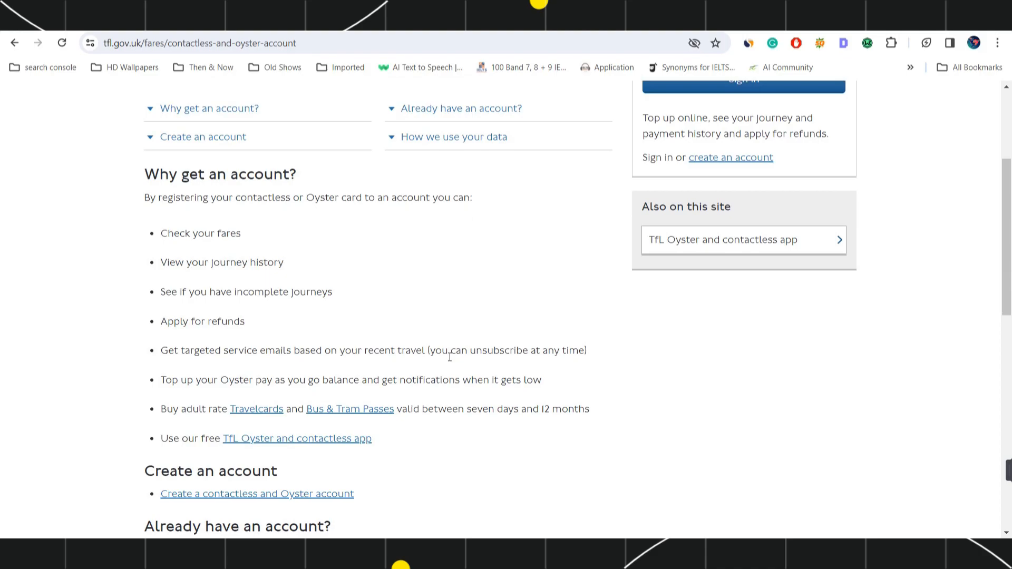
scroll(down, 3)
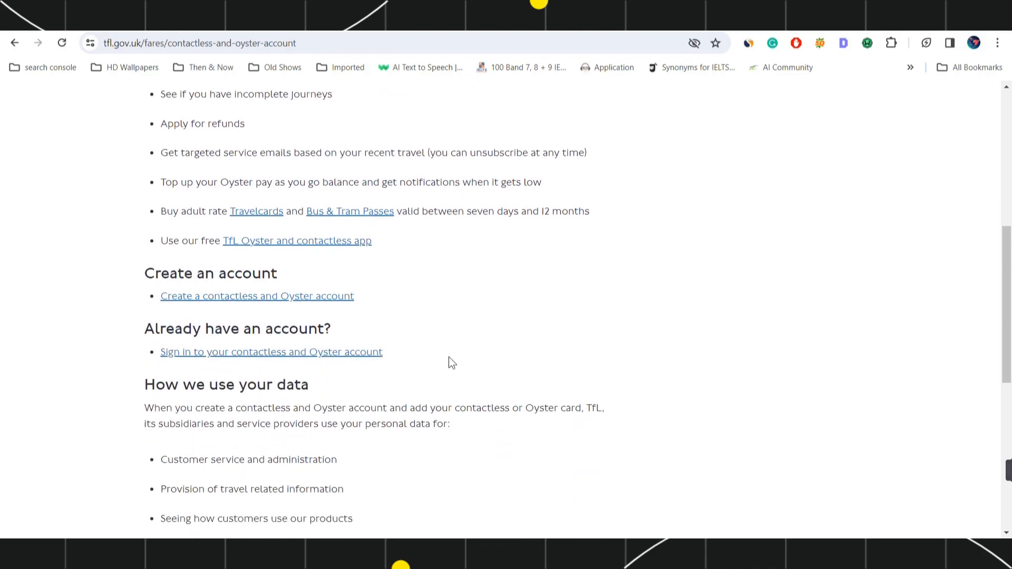
scroll(down, 3)
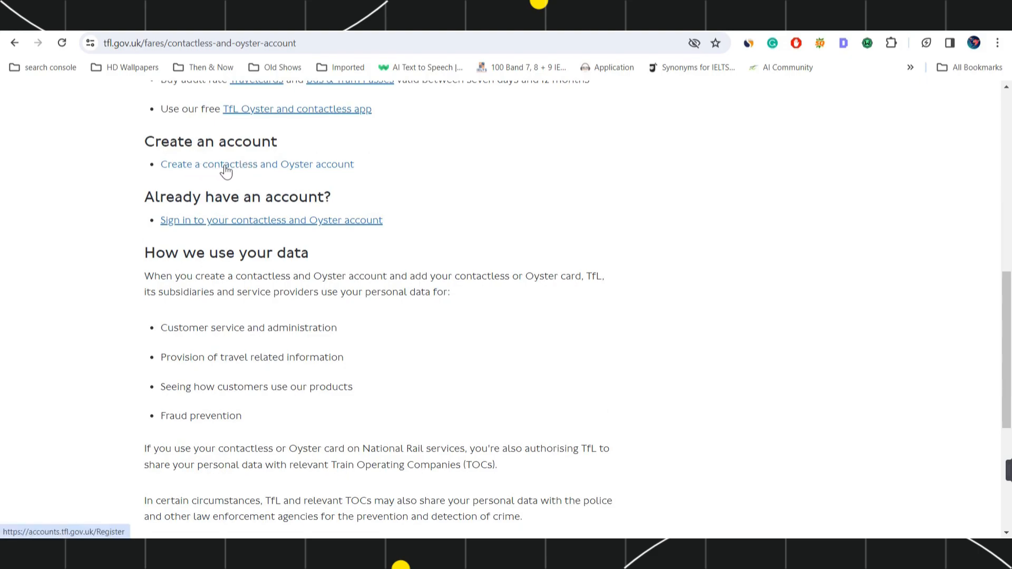
mouse_move(293, 170)
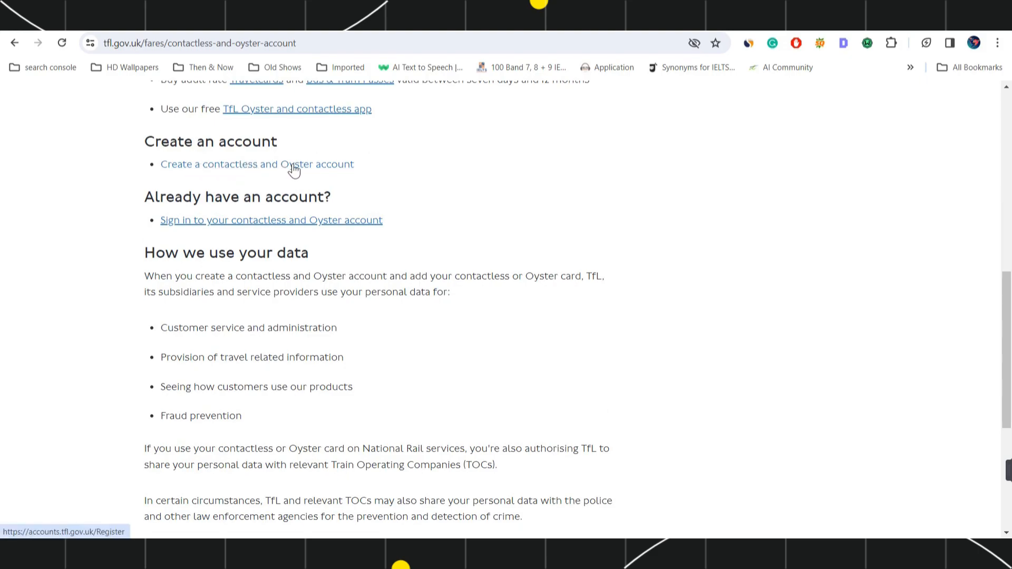
click(257, 164)
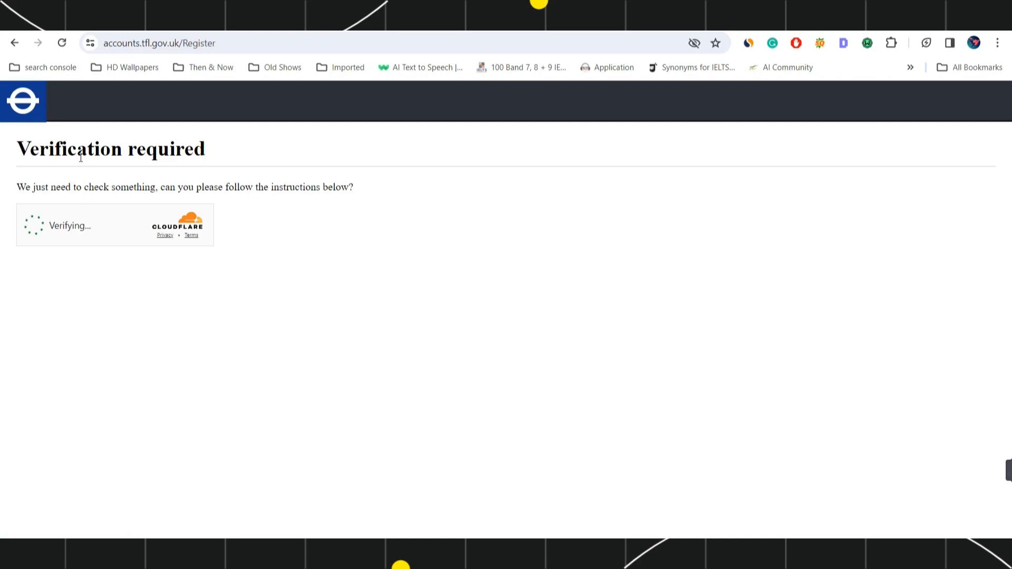
mouse_move(218, 166)
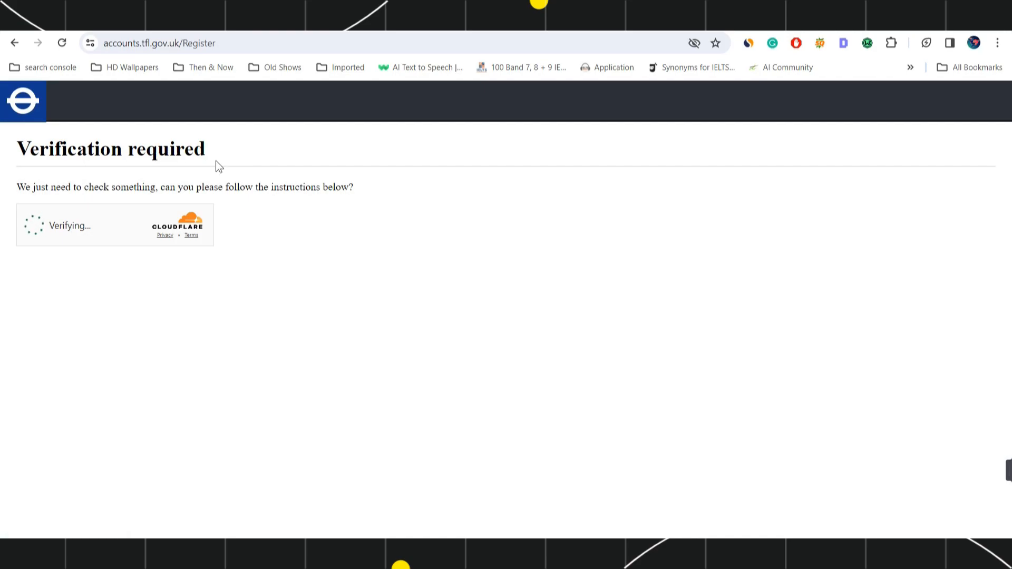
- Tick the Cloudflare 'Verify you are human' checkbox to pass the check
click(37, 226)
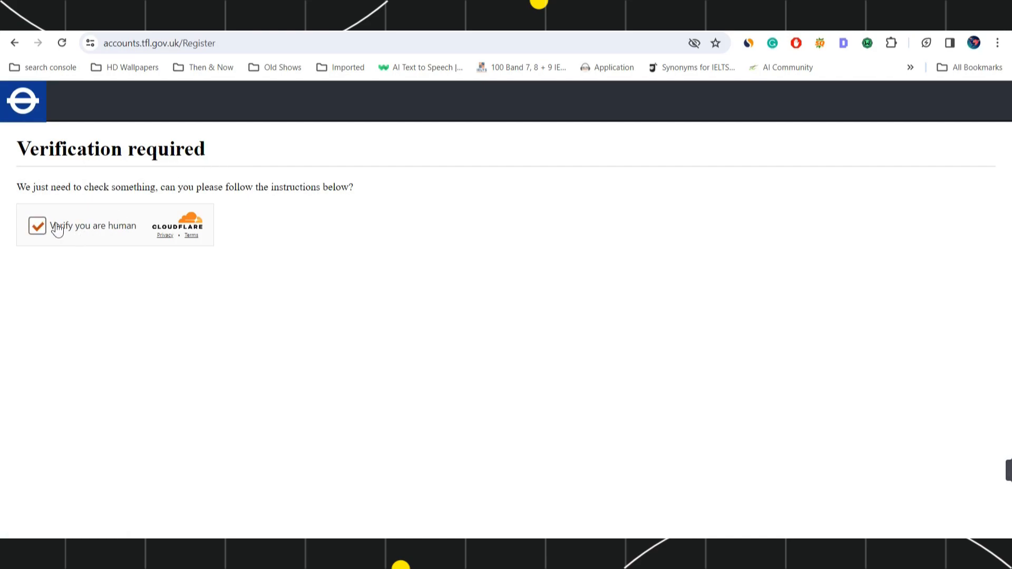
click(37, 226)
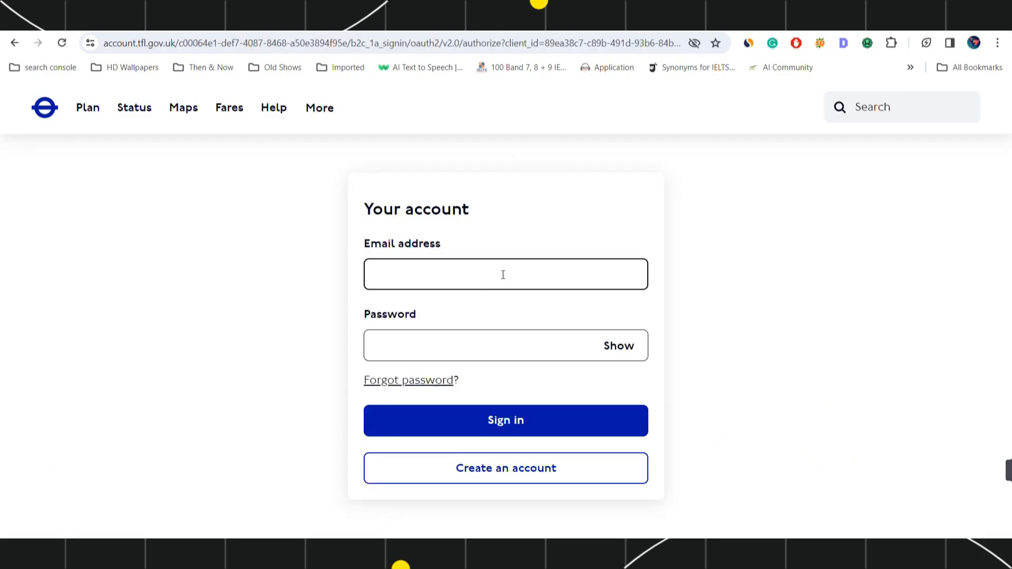
- View the 'Create an account' email form, then return to the sign-in page
click(505, 468)
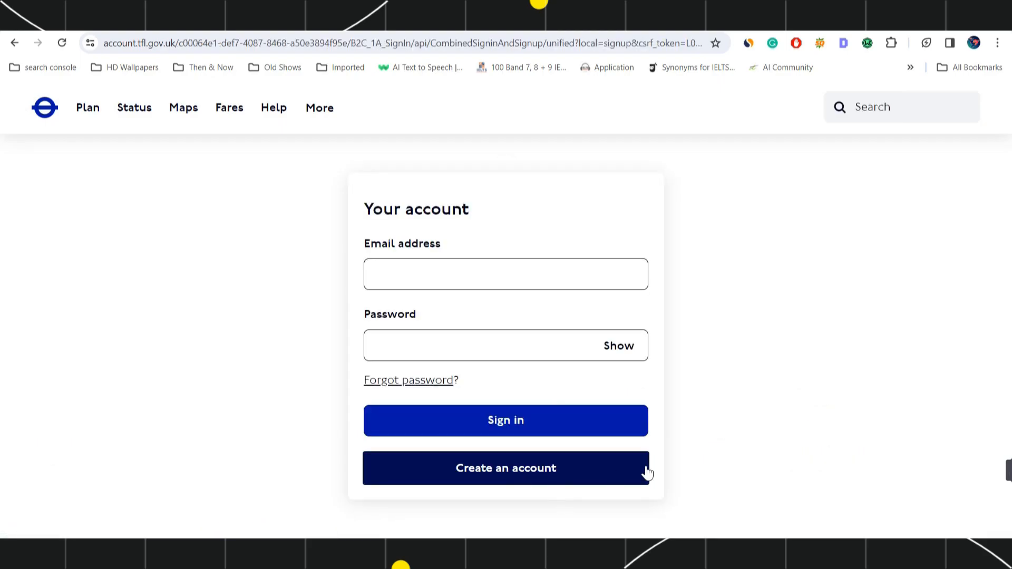
click(505, 468)
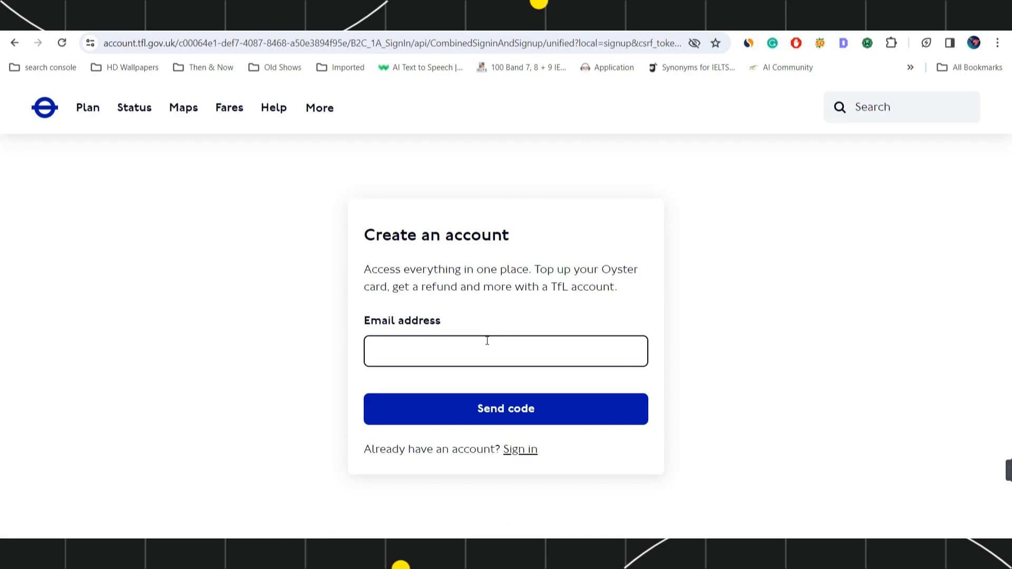
mouse_move(529, 408)
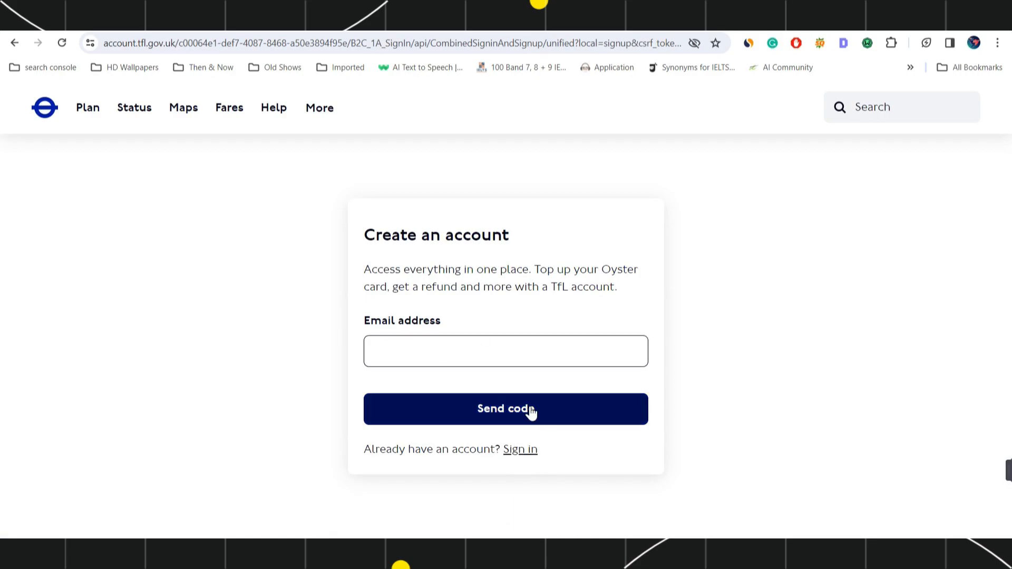
mouse_move(590, 423)
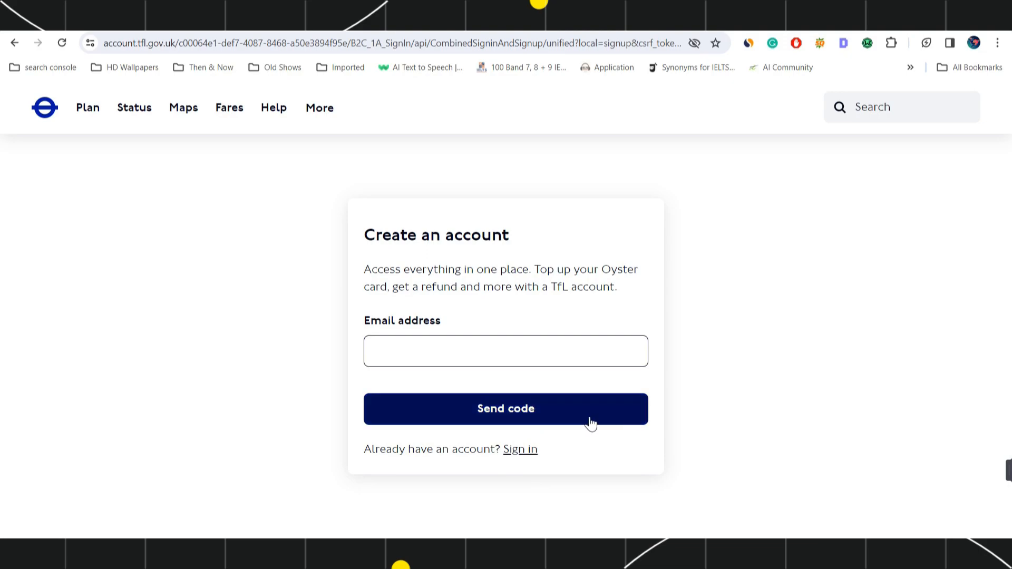
mouse_move(720, 346)
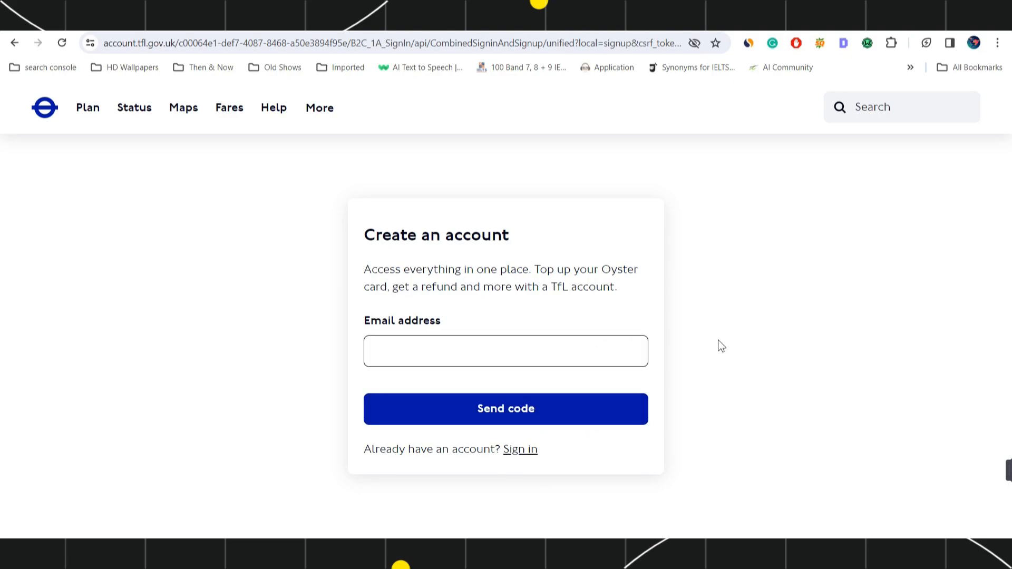
mouse_move(650, 422)
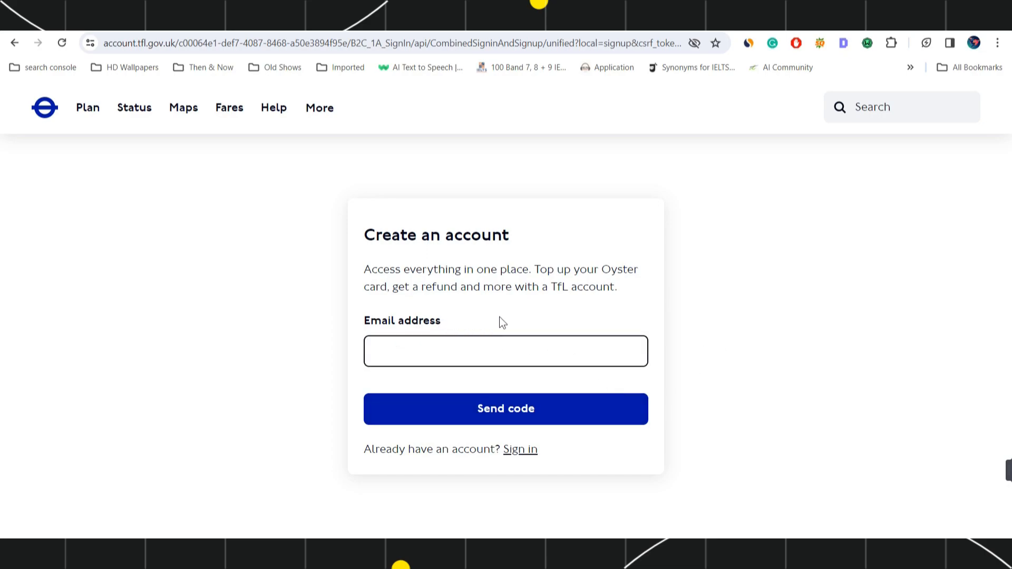
mouse_move(710, 366)
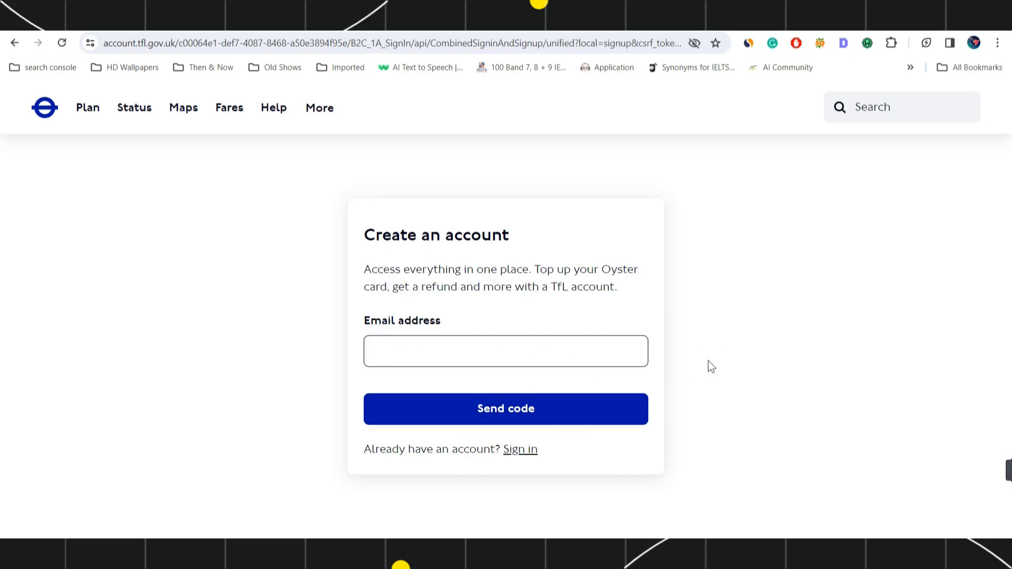
mouse_move(682, 370)
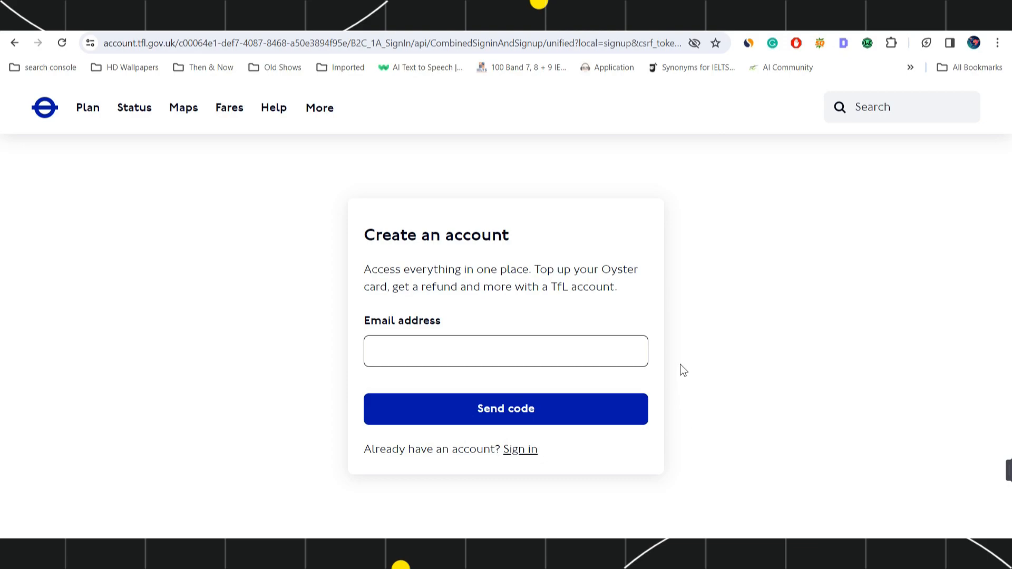
click(520, 449)
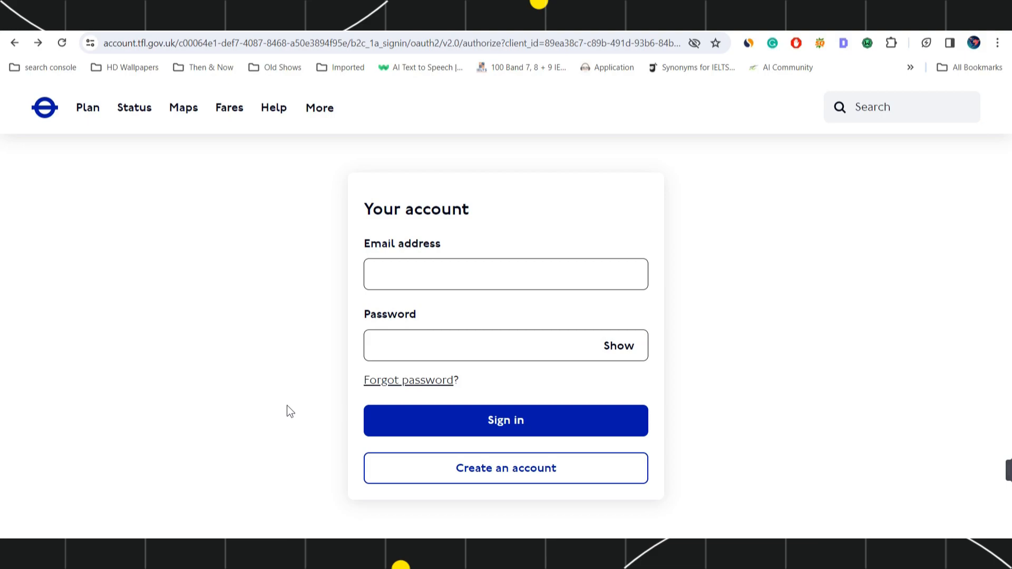
mouse_move(342, 333)
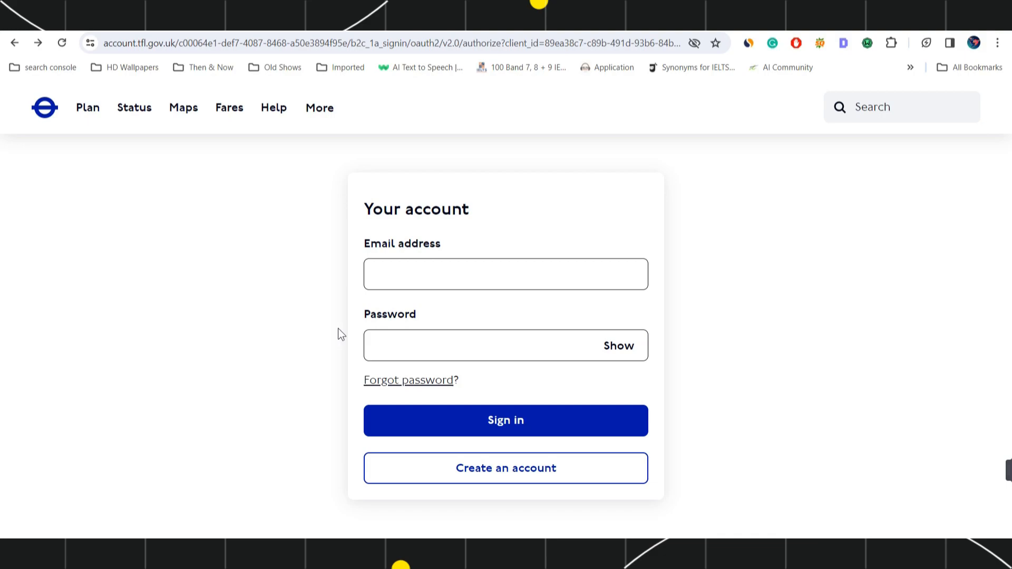
mouse_move(368, 323)
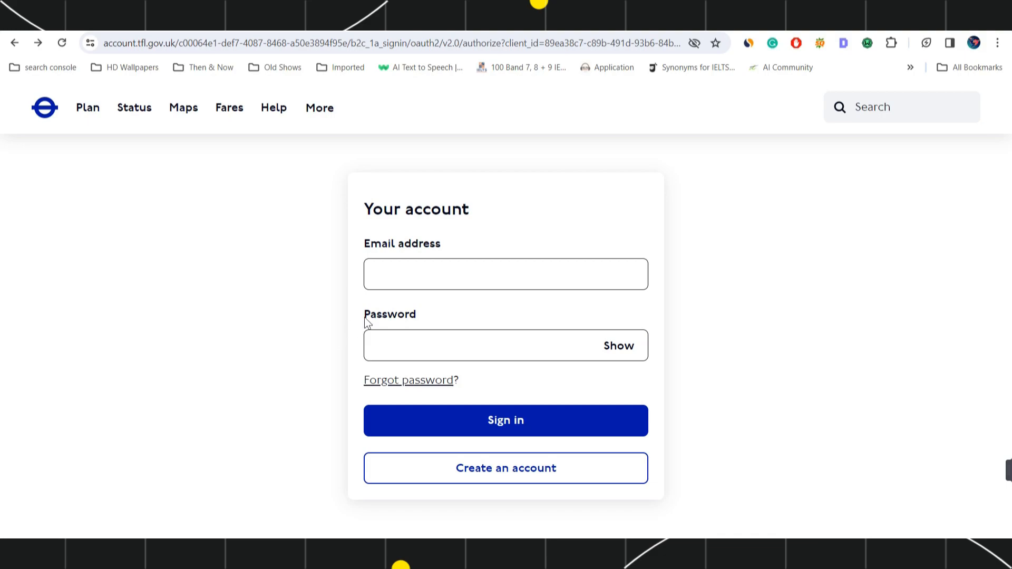
mouse_move(739, 342)
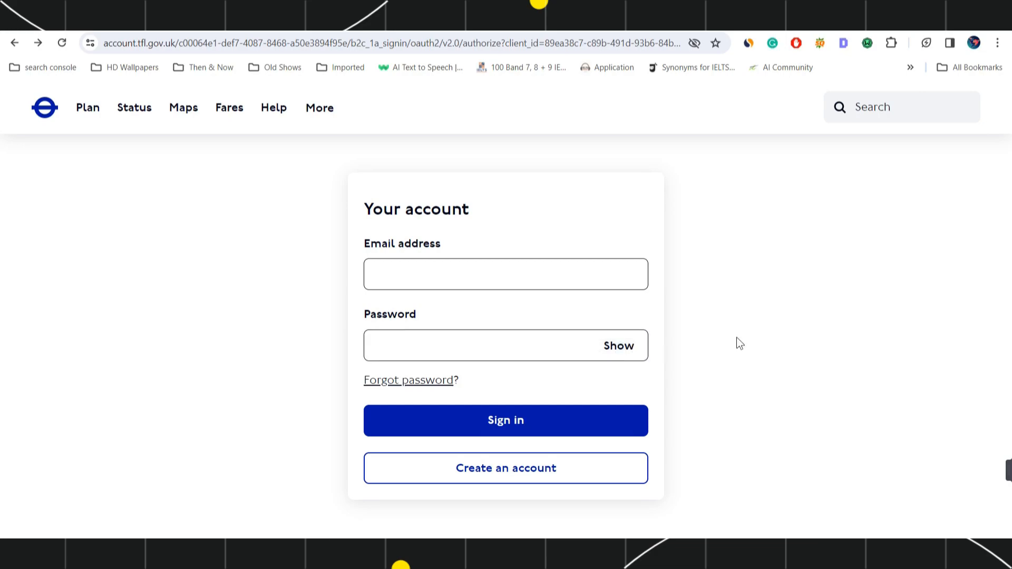